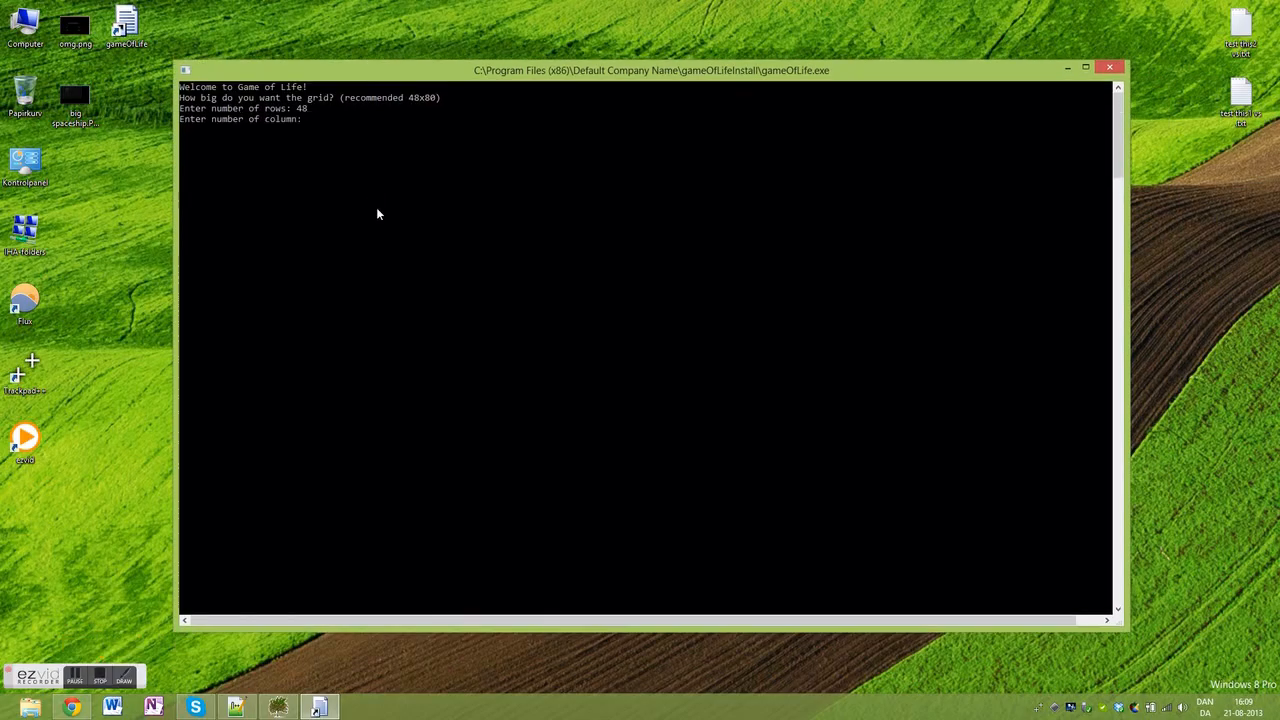
Step: Enter 80 columns for the 48x80 grid and continue past the instructions to the empty board
{"action": "type", "text": "80"}
{"action": "type", "text": "150"}
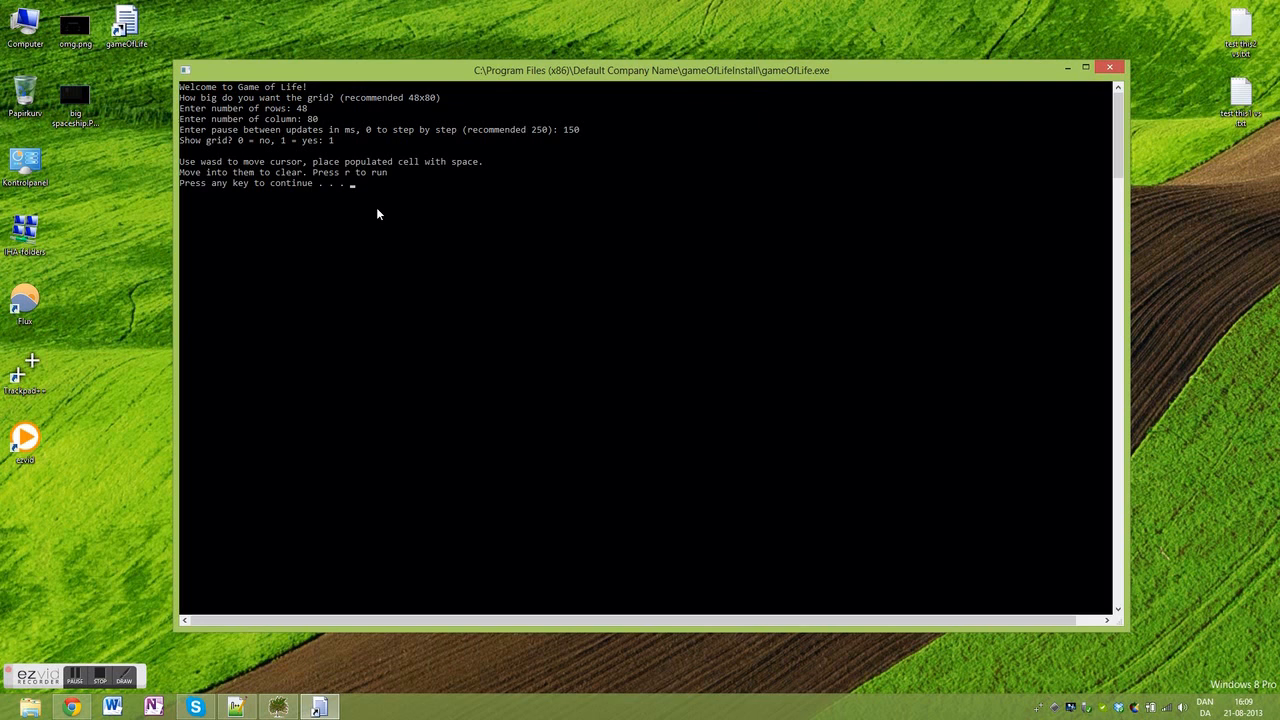
{"action": "key", "text": "space"}
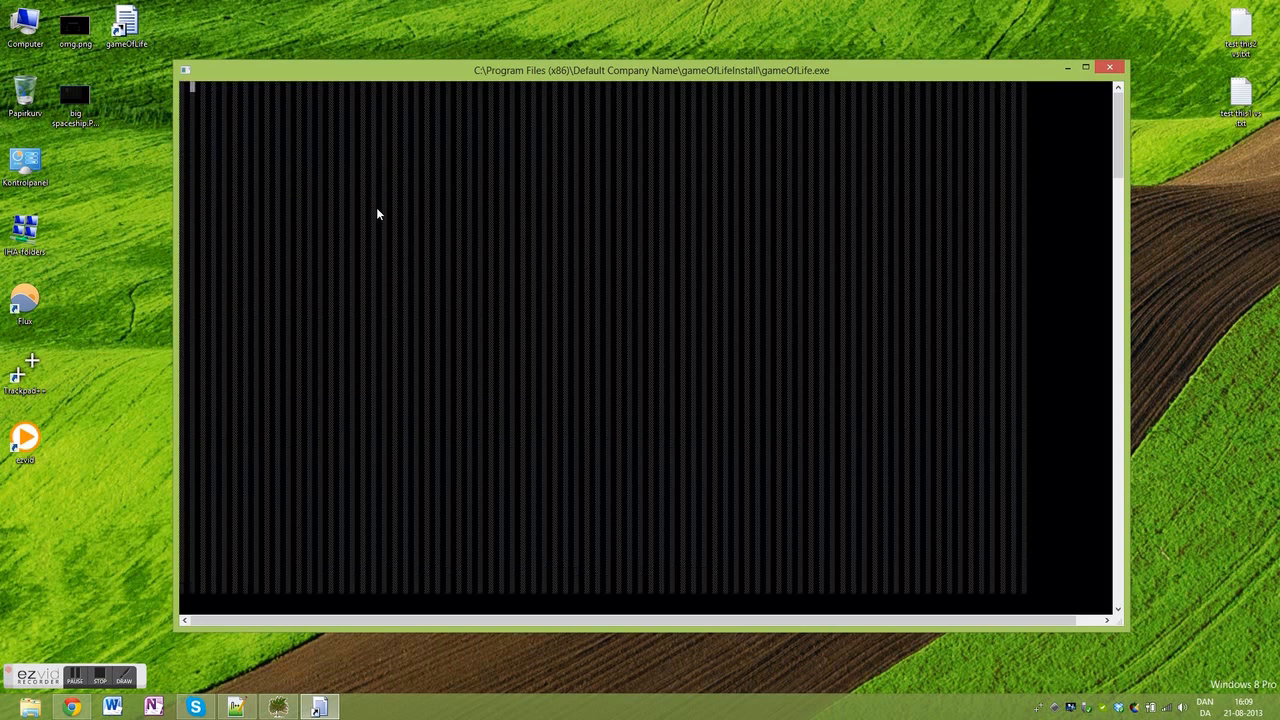